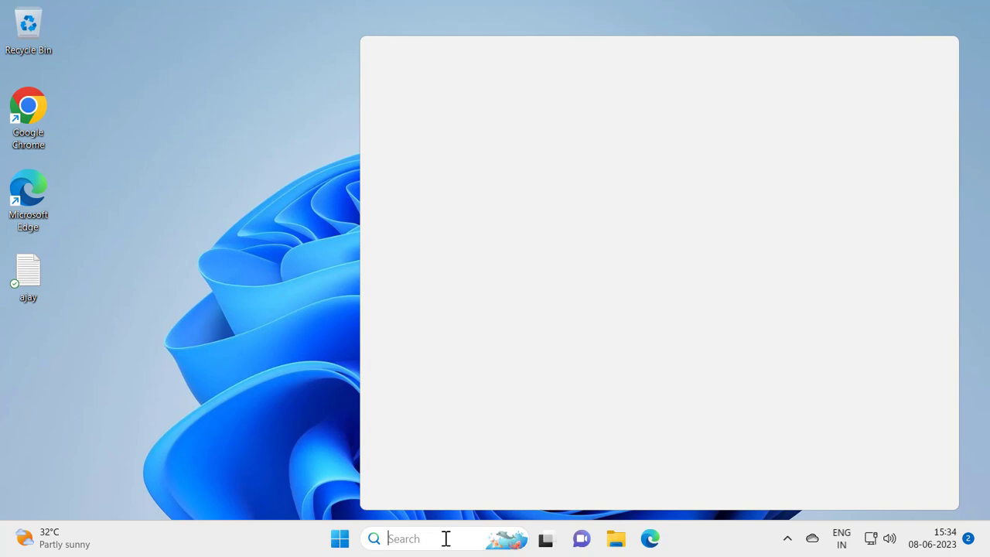
- Search for 'registry Editor' and bring up launch options on the best match
type("registry Editor")
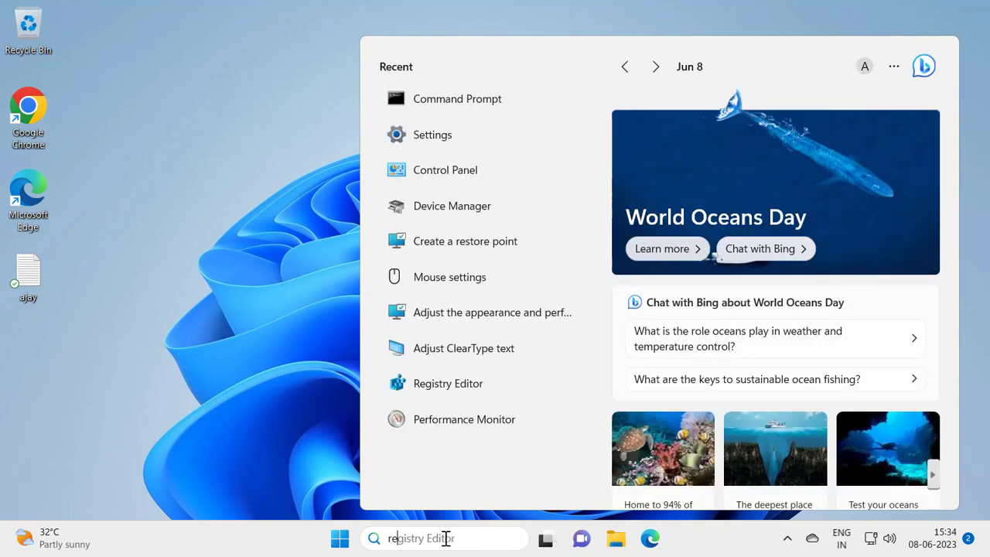
type("registry Editor")
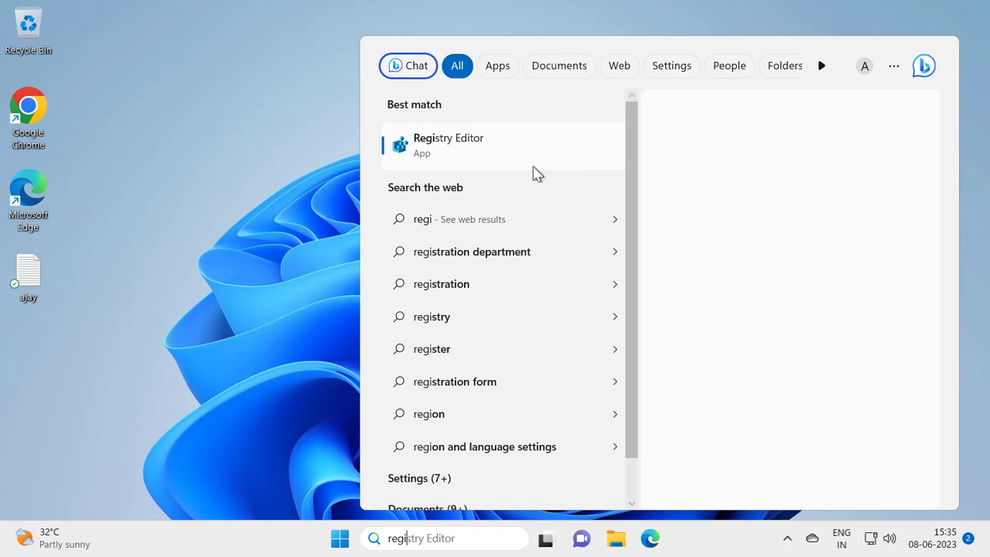
right_click(448, 145)
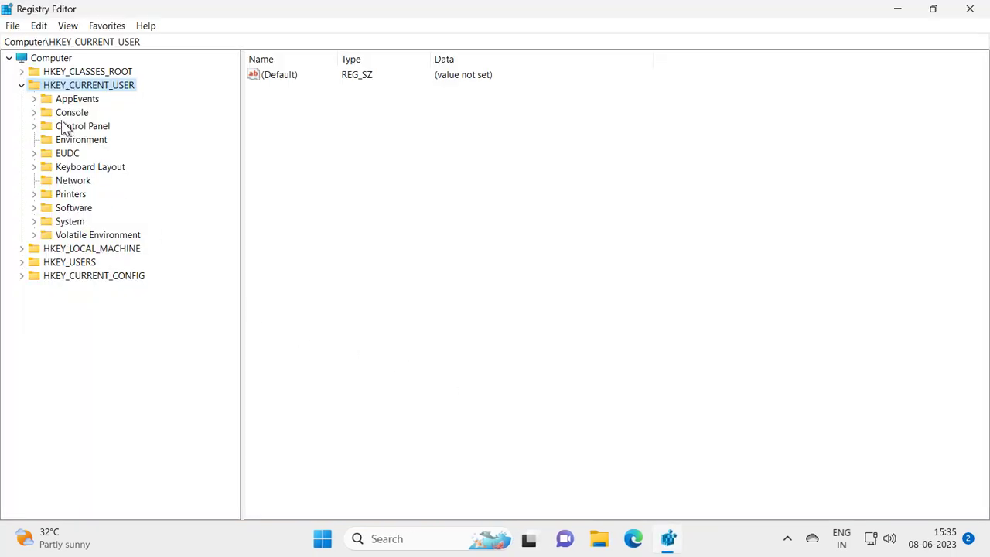
- Collapse HKEY_CURRENT_USER and expand HKEY_LOCAL_MACHINE\SOFTWARE to list its subkeys
left_click(21, 85)
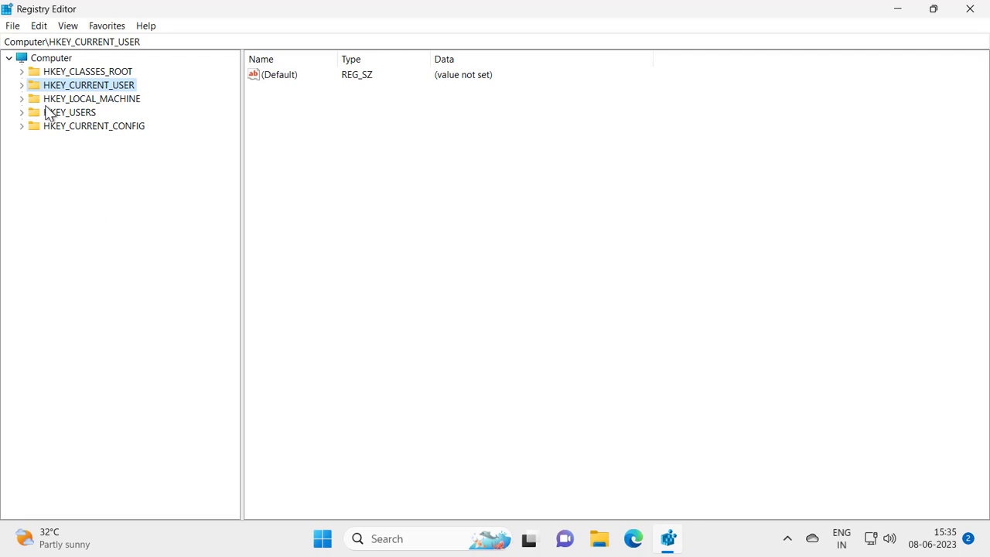
left_click(91, 99)
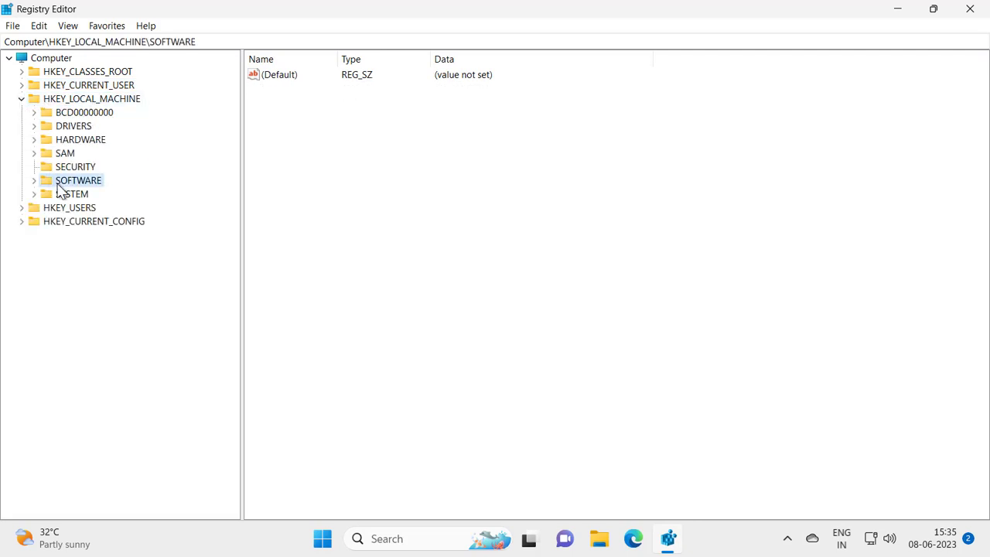
left_click(34, 180)
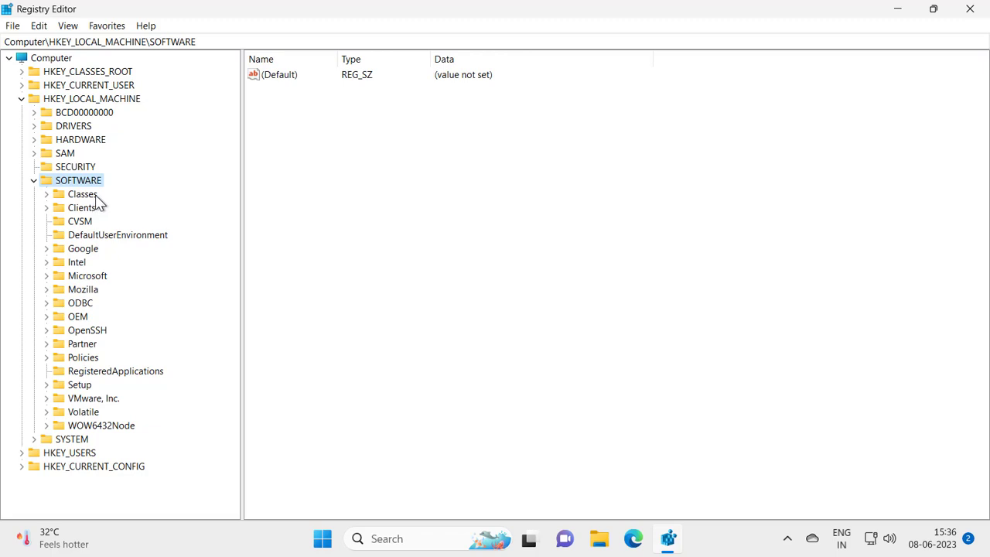
mouse_move(6, 232)
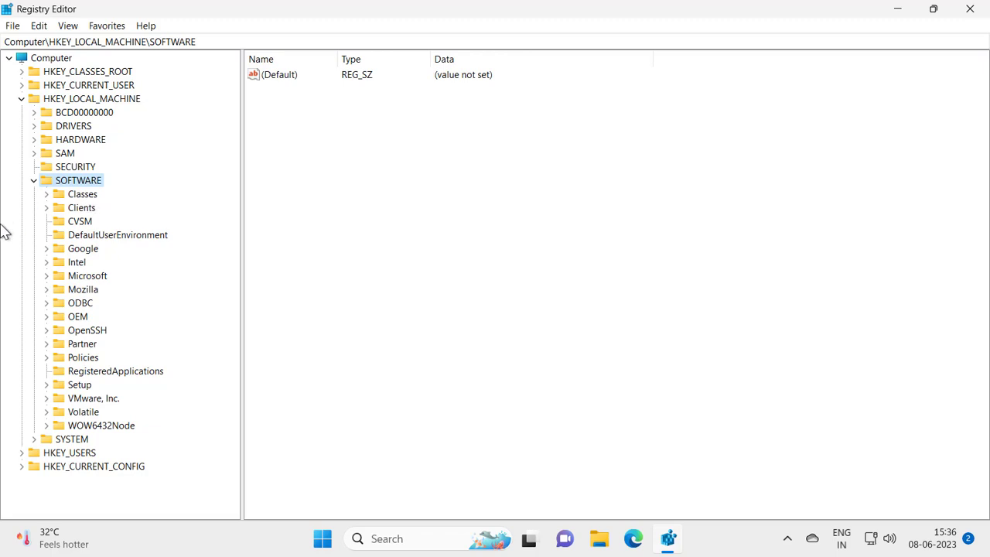
- Permanently delete the Classes key under SOFTWARE, confirming removal of all its subkeys
left_click(80, 220)
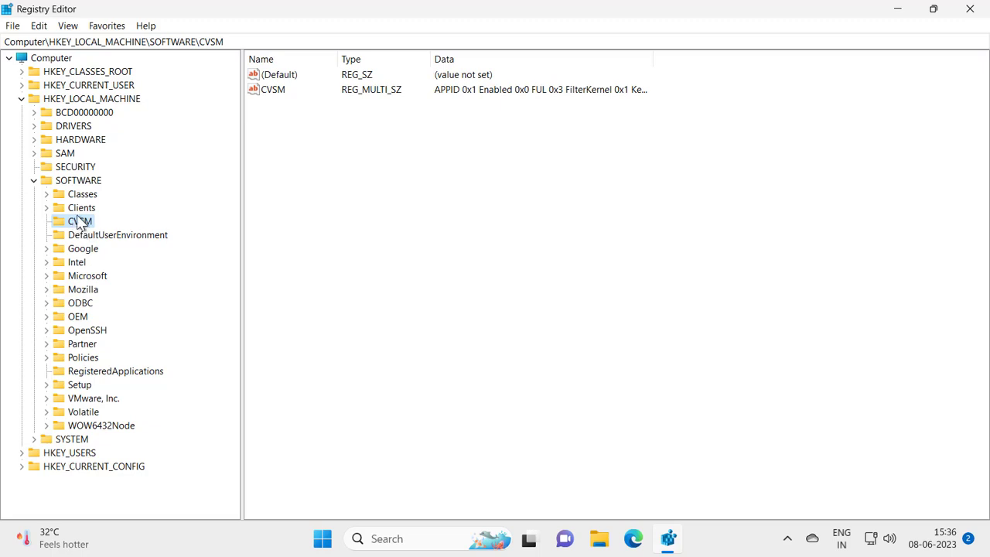
right_click(83, 193)
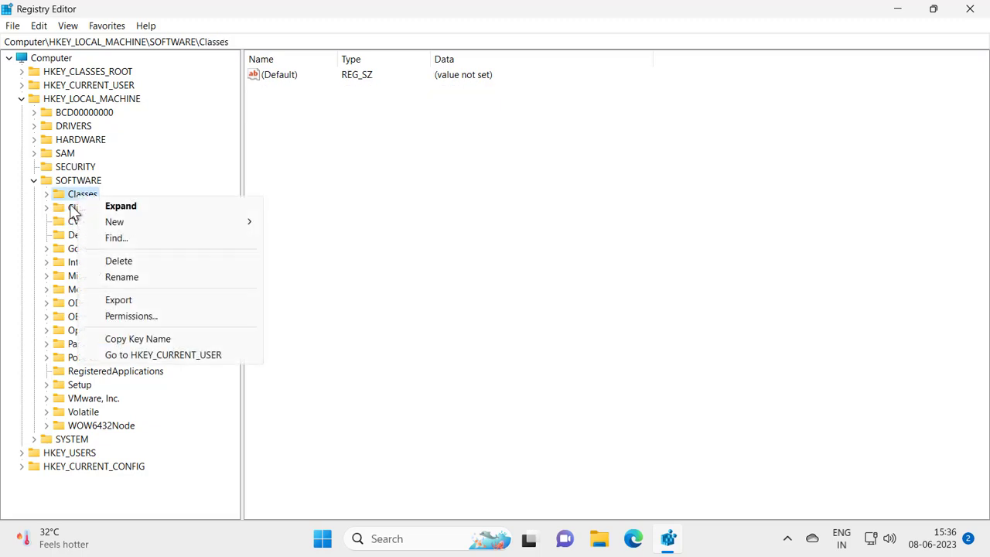
mouse_move(117, 260)
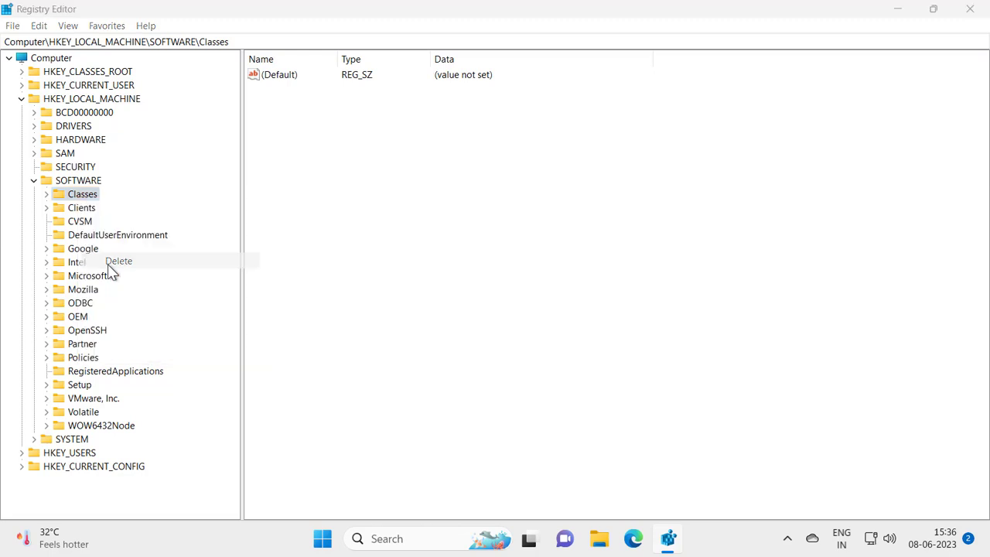
left_click(117, 260)
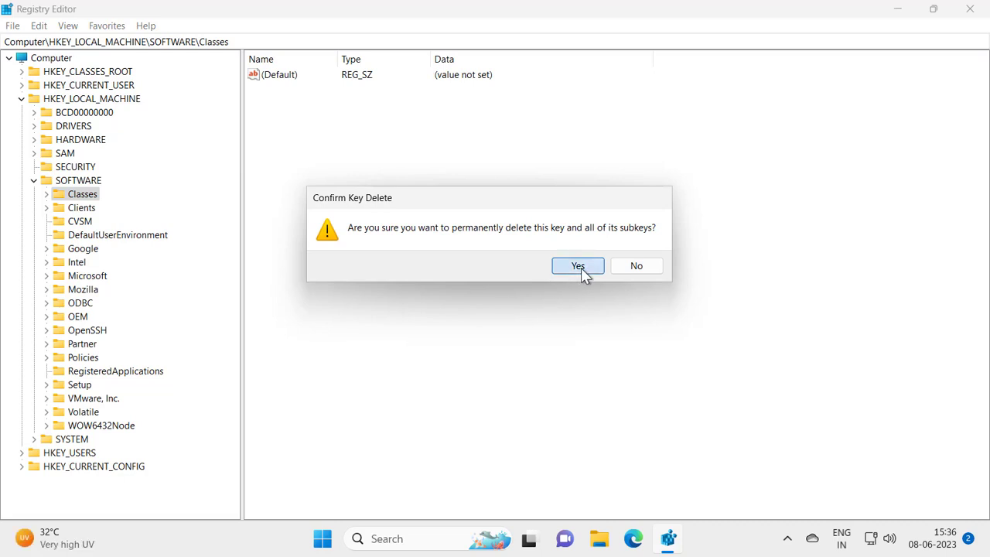
left_click(576, 266)
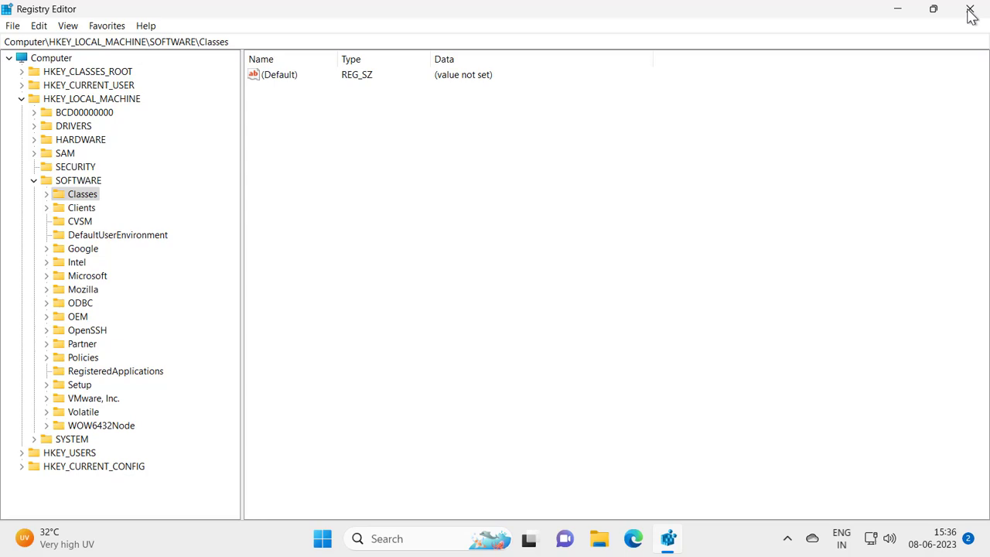
- Close Registry Editor and bring up the Start menu over the desktop
left_click(971, 11)
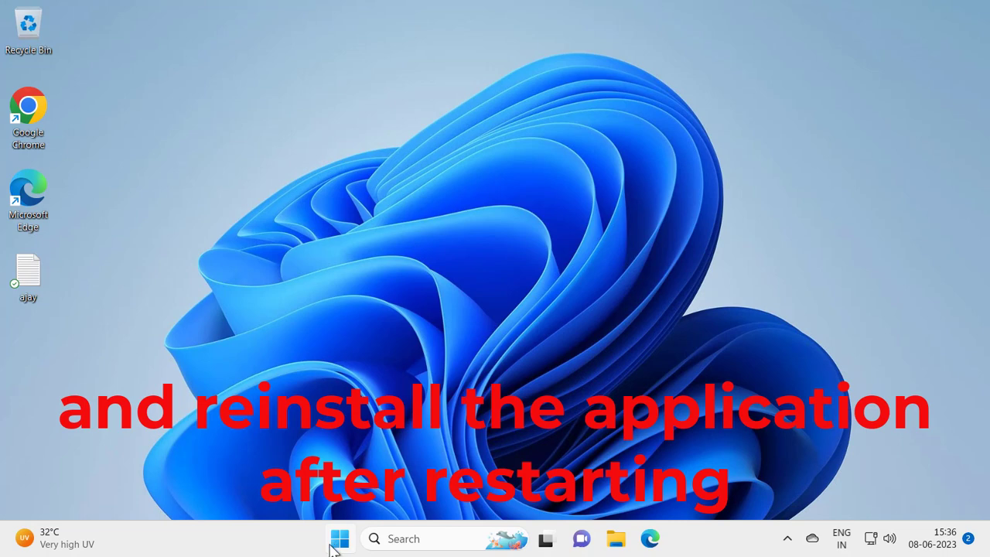
left_click(340, 538)
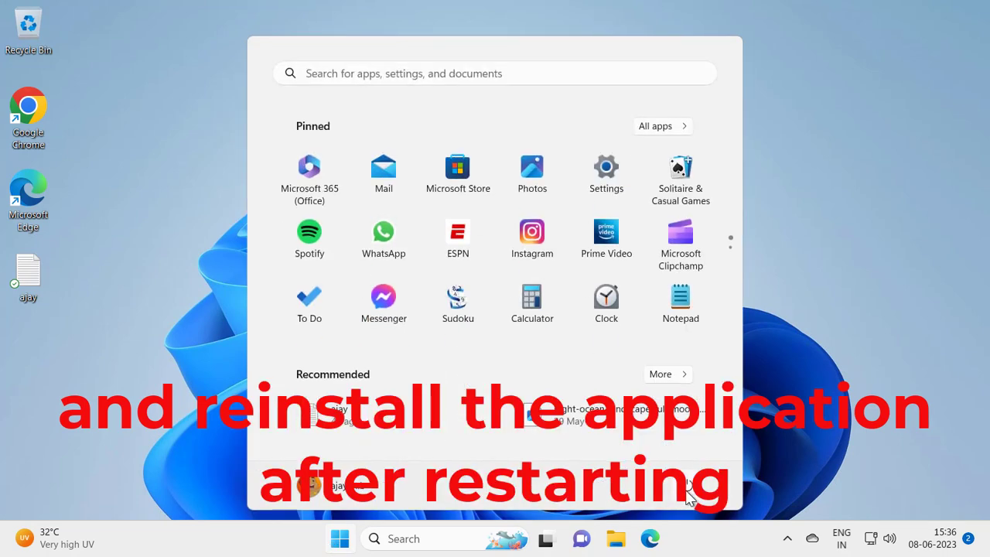